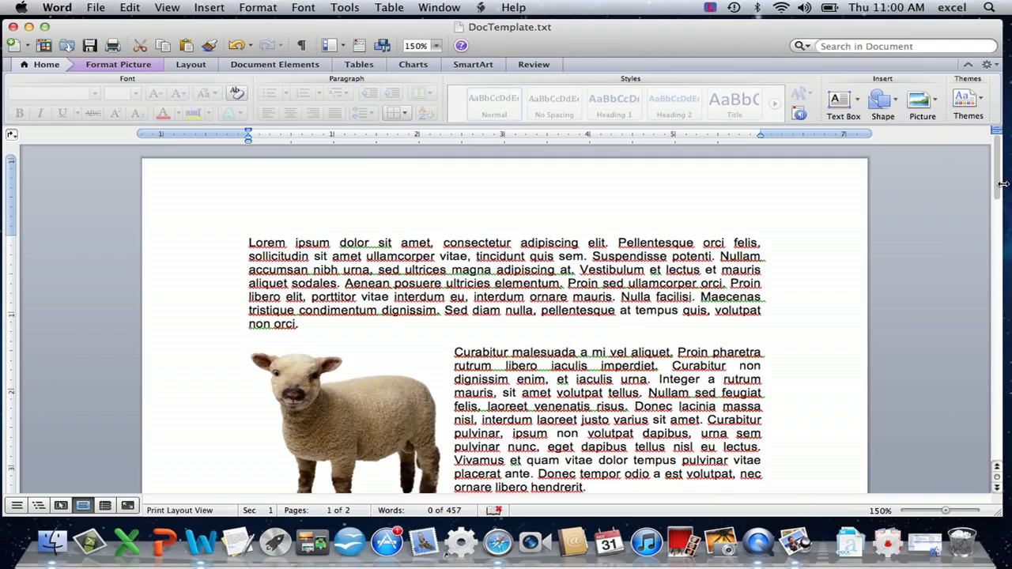
Start a Save As to the Desktop and choose Plain Text (.txt) as the file format
scroll(down, 3)
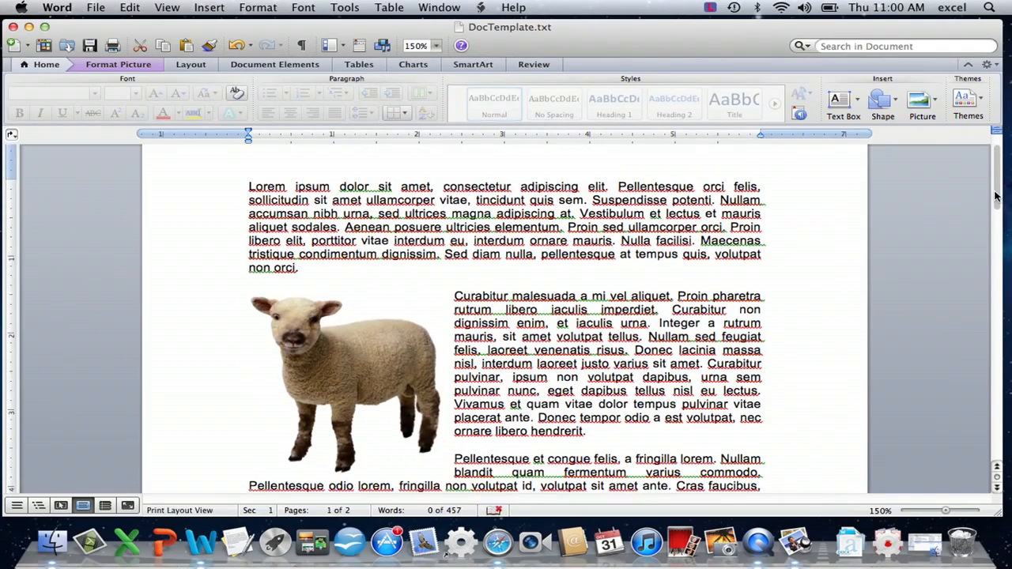
mouse_move(595, 37)
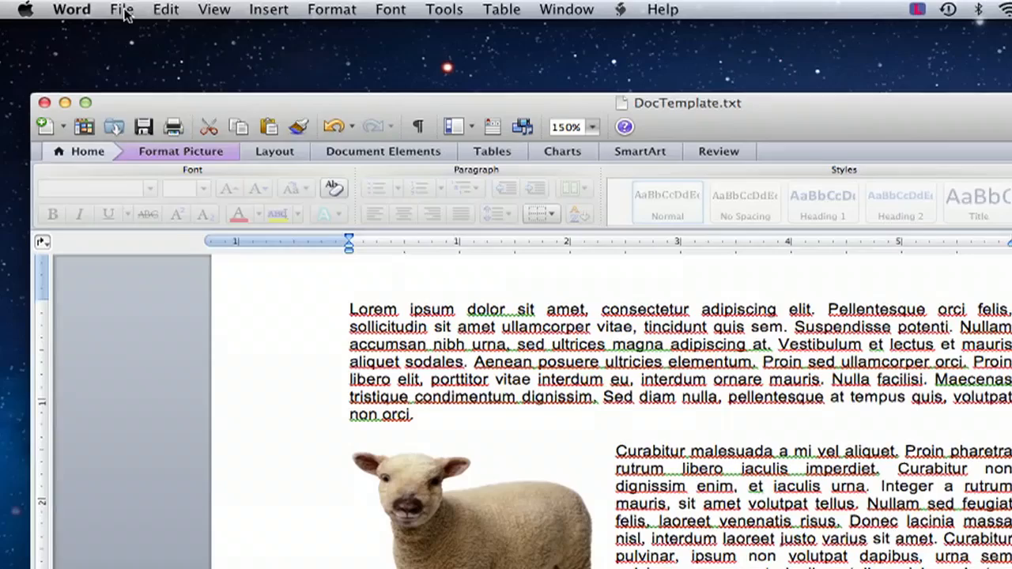
click(123, 9)
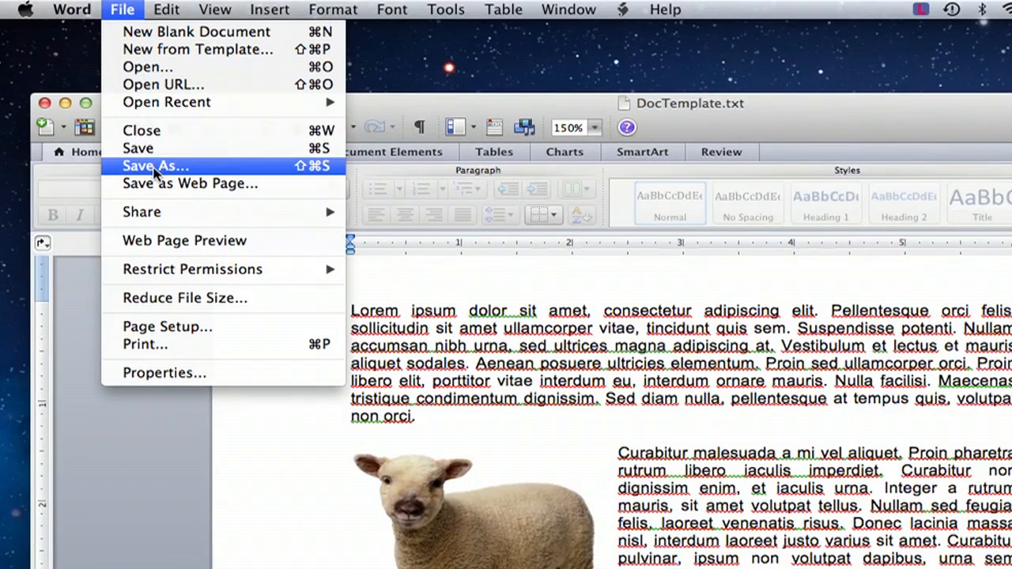
click(154, 166)
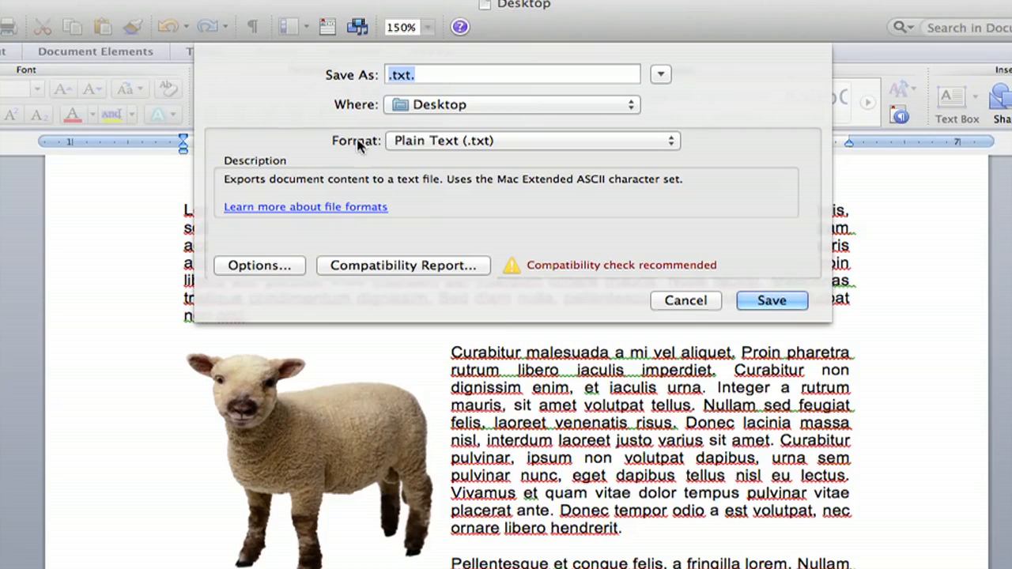
click(529, 140)
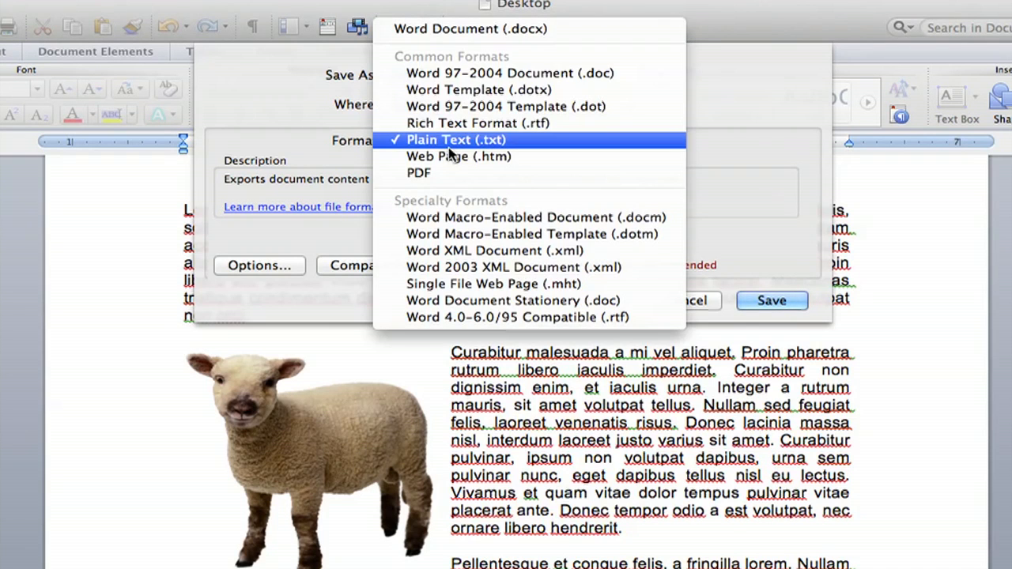
mouse_move(475, 150)
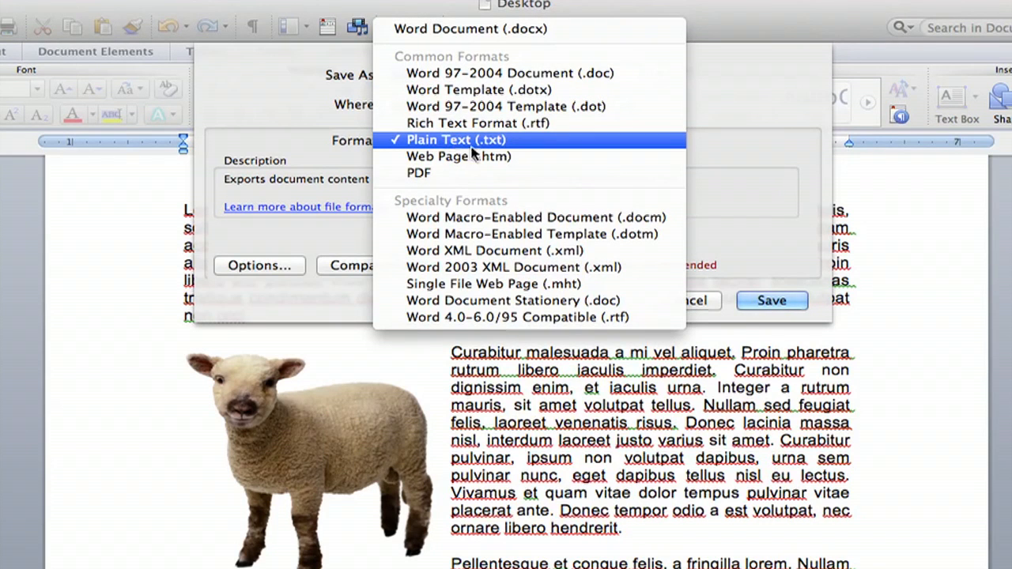
click(457, 139)
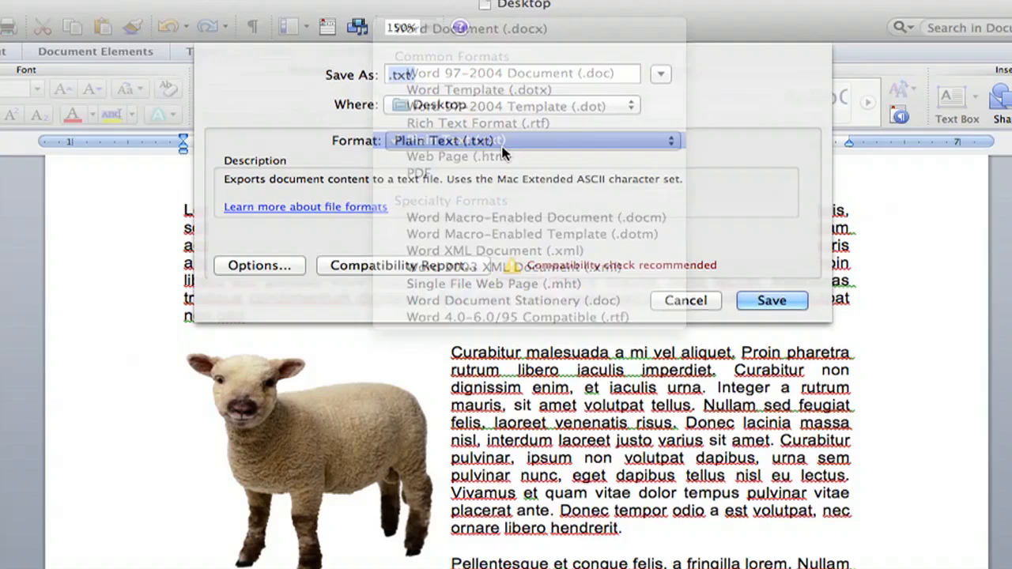
Save as Plain Text.txt, accepting the file-name warning and the File Conversion loss of formatting
click(770, 300)
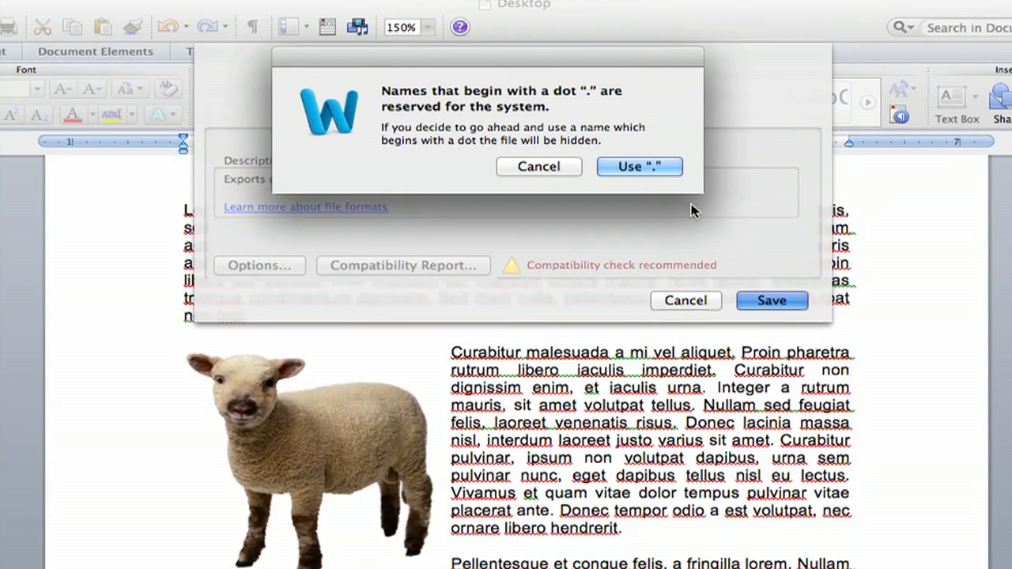
click(638, 166)
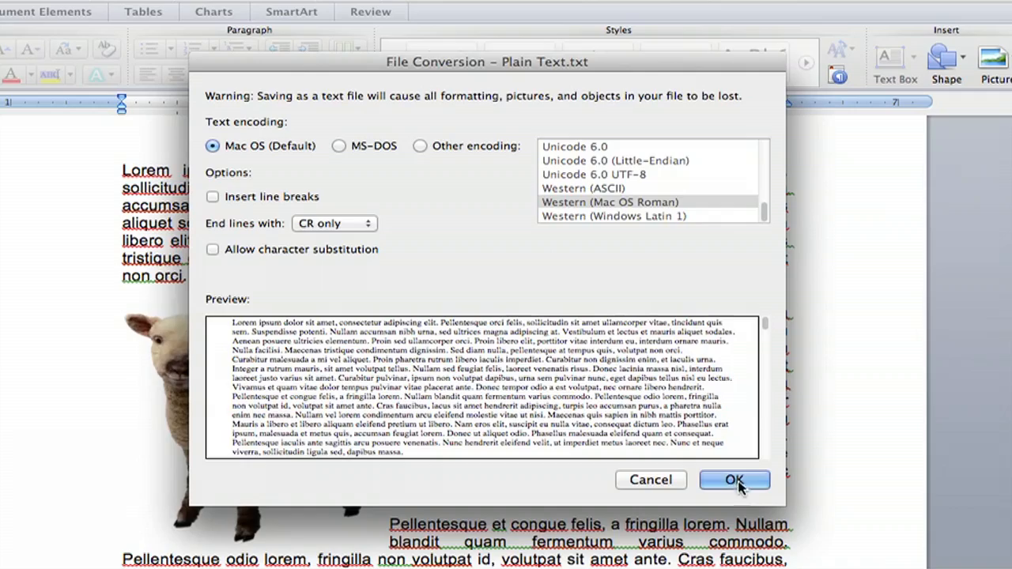
click(734, 480)
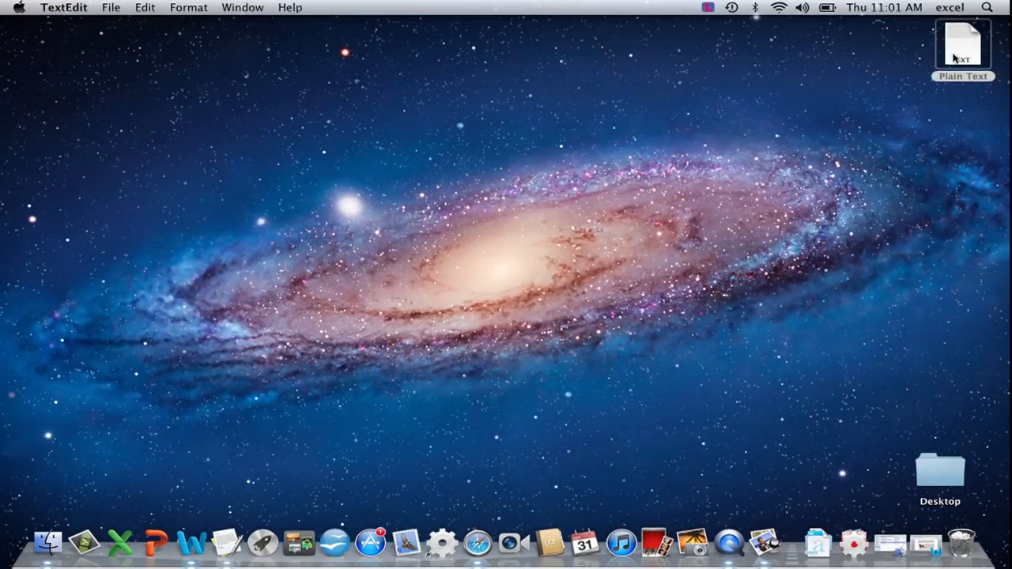
Open Plain Text.txt from the Desktop in TextEdit, showing the lorem ipsum text without the picture
double_click(963, 45)
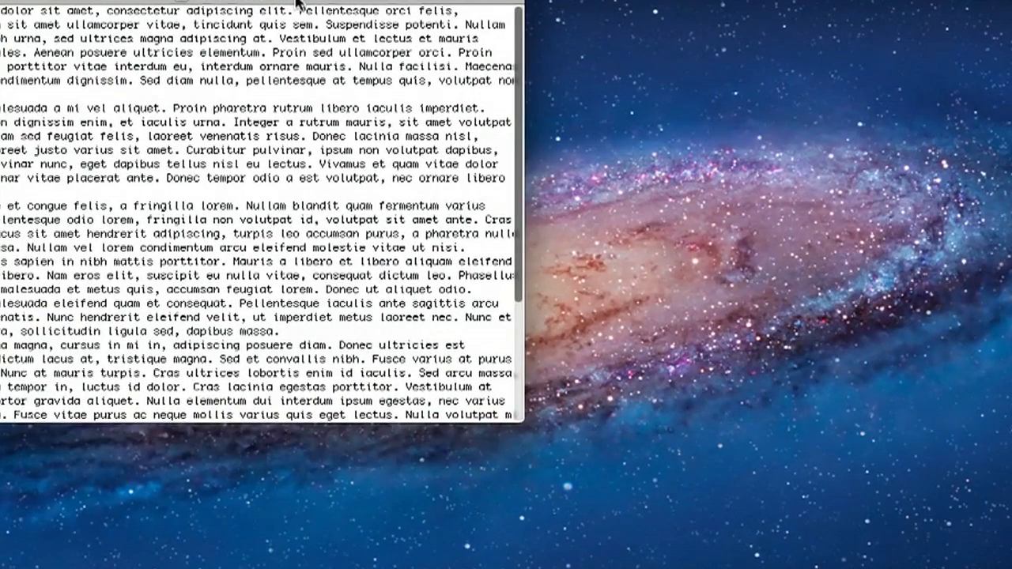